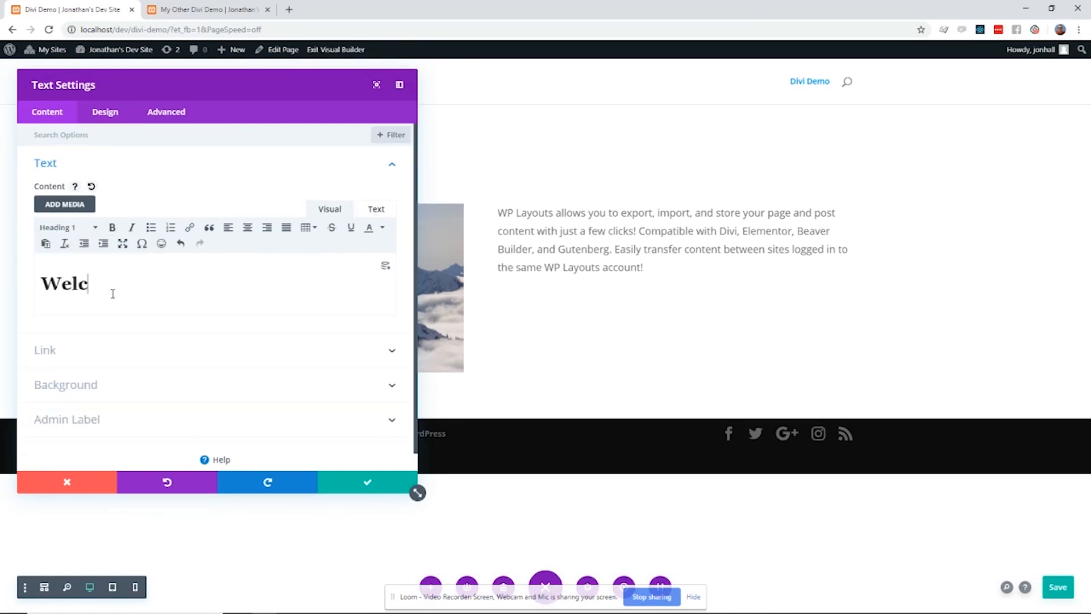
Complete the Text module heading so it reads 'Welcome to WP Layouts!'
type("ome to WP Layouts!")
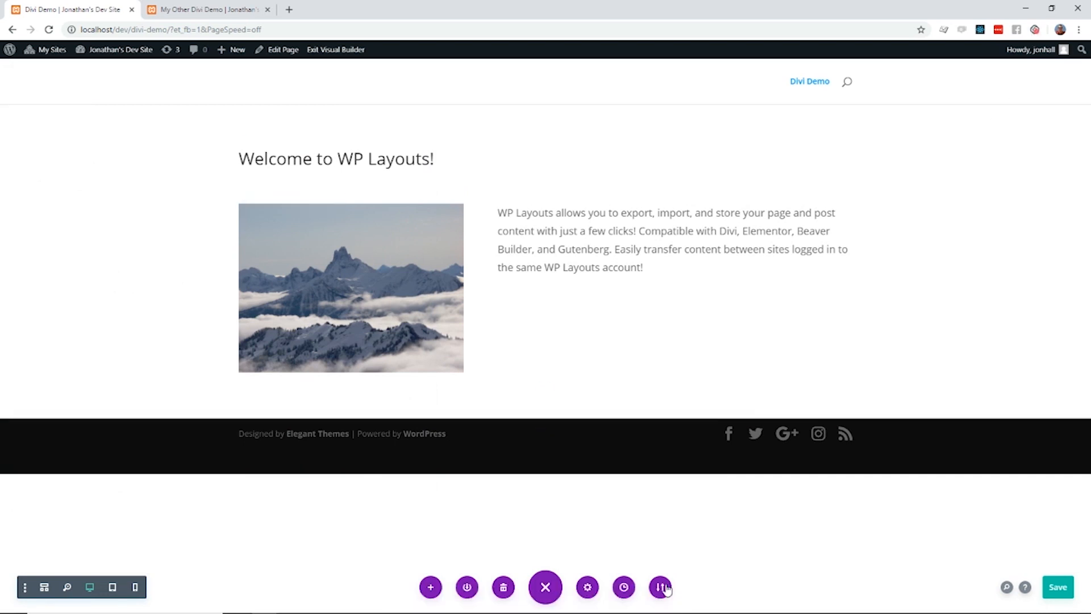
Export the current page layout to a JSON file via Portability
left_click(659, 587)
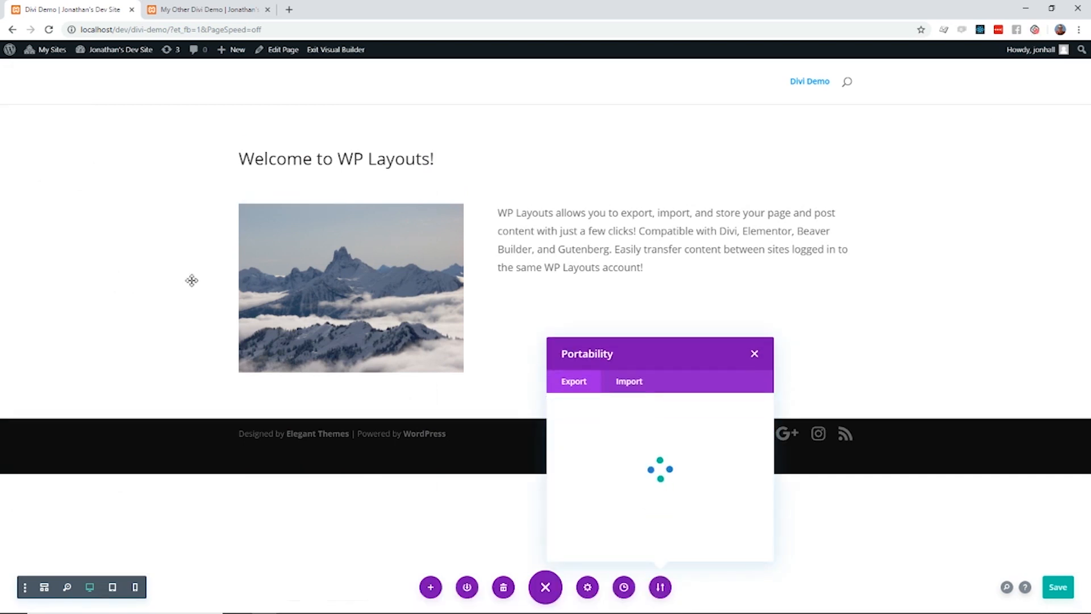
left_click(209, 9)
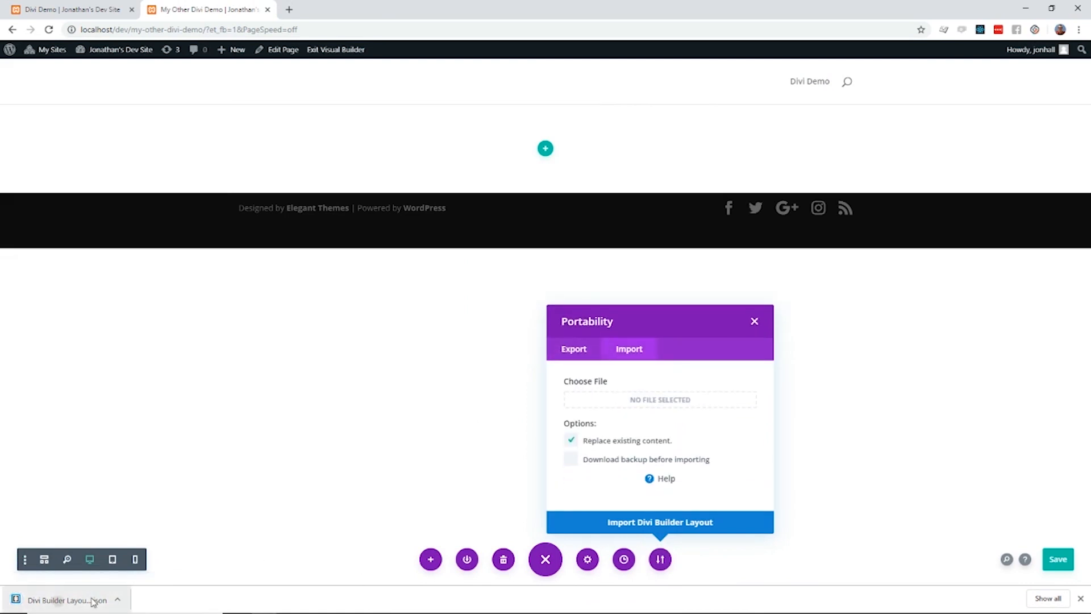
Import the JSON layout into the other site's page and add it to the library as 'Sendex'
left_click(659, 399)
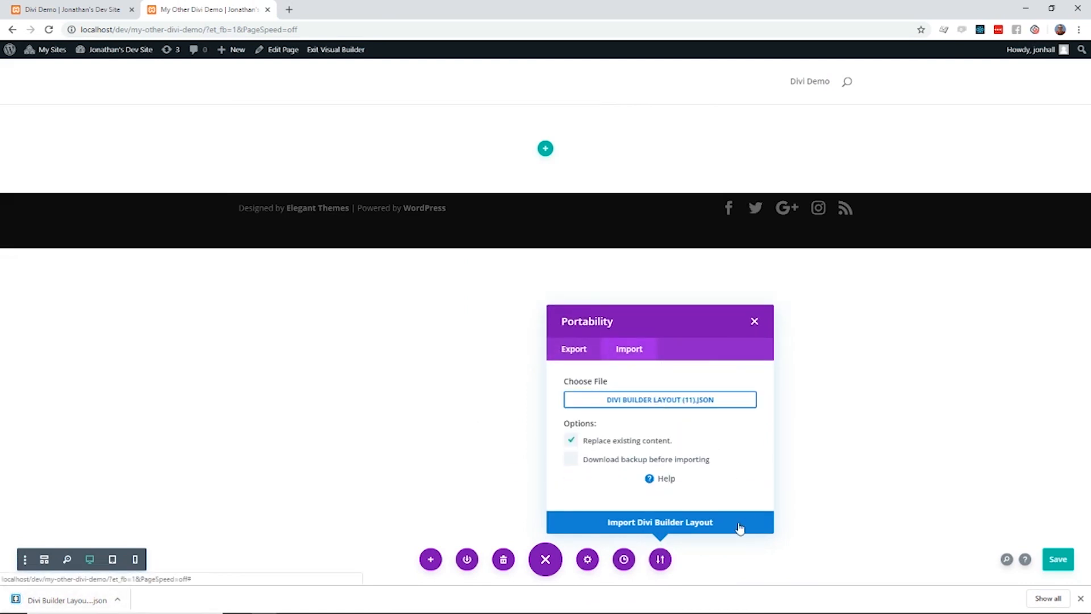
left_click(659, 521)
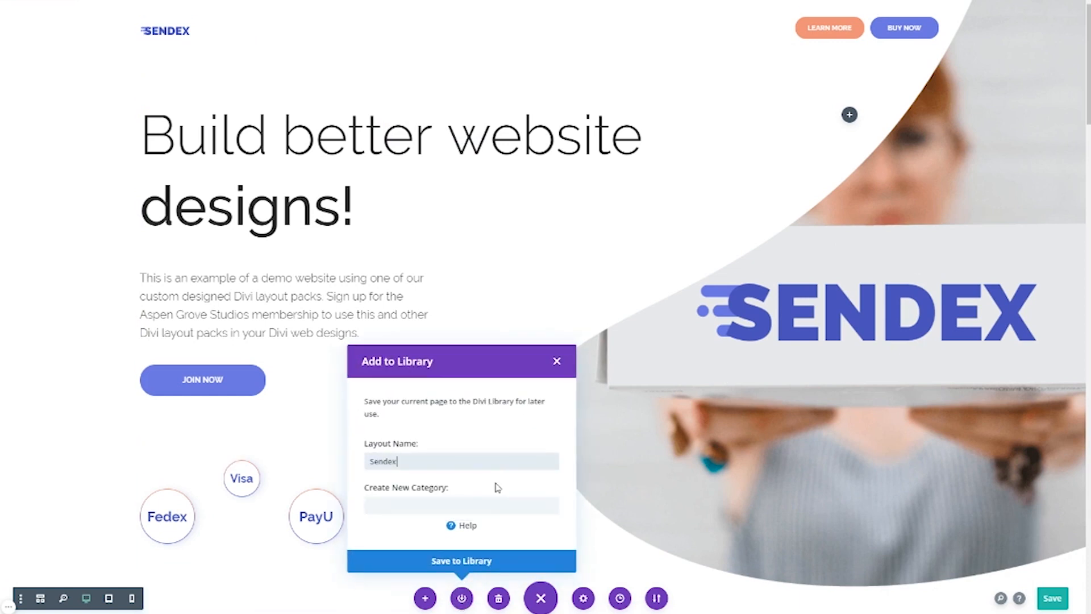
left_click(555, 360)
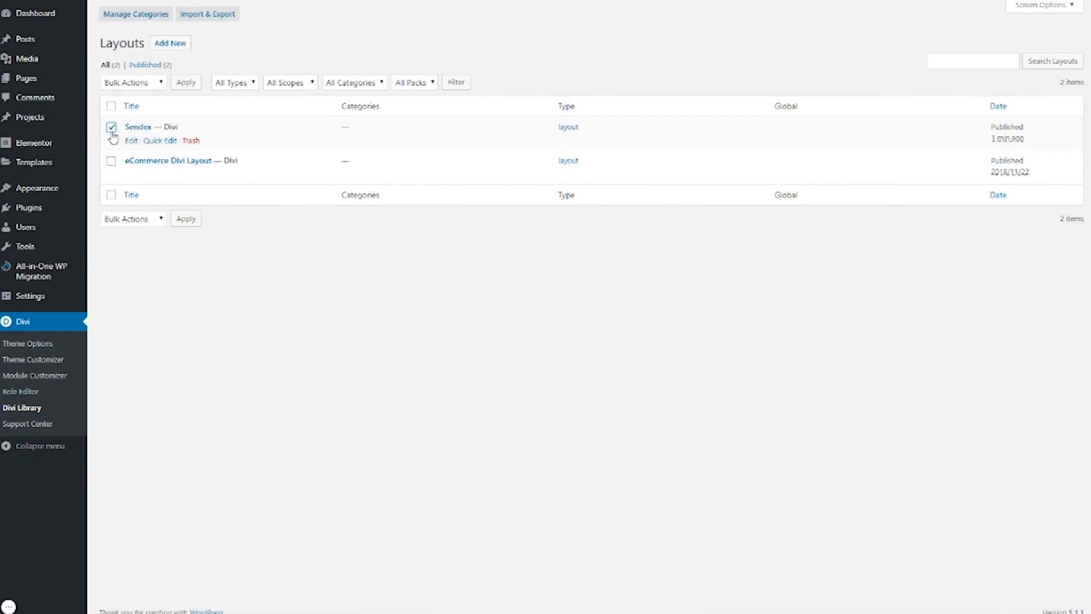
Export only the checked Sendex layout to a file named 'Sendex'
left_click(206, 13)
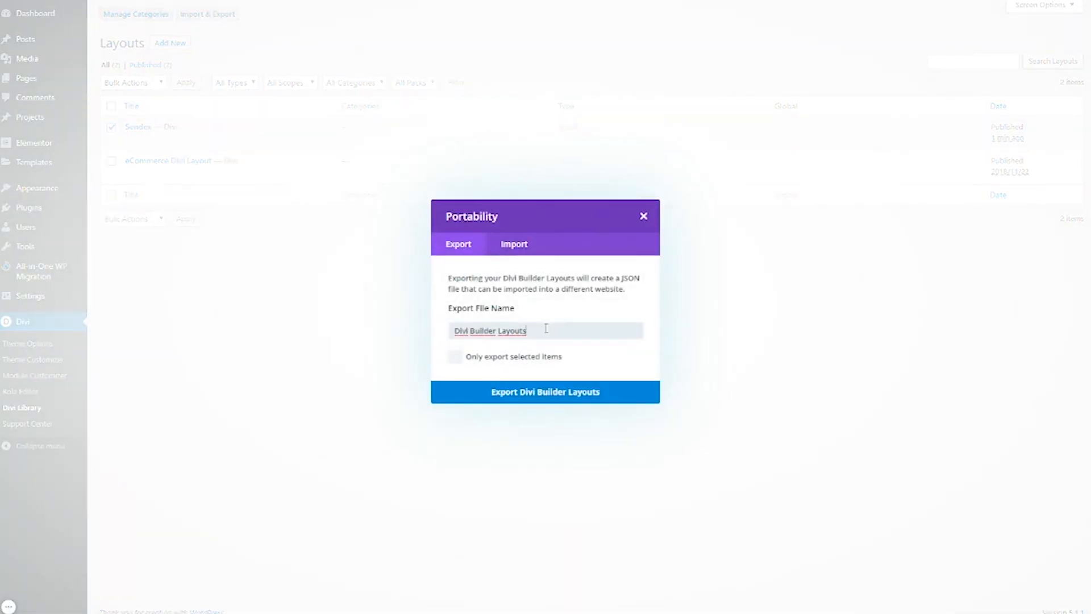
type("Sendex")
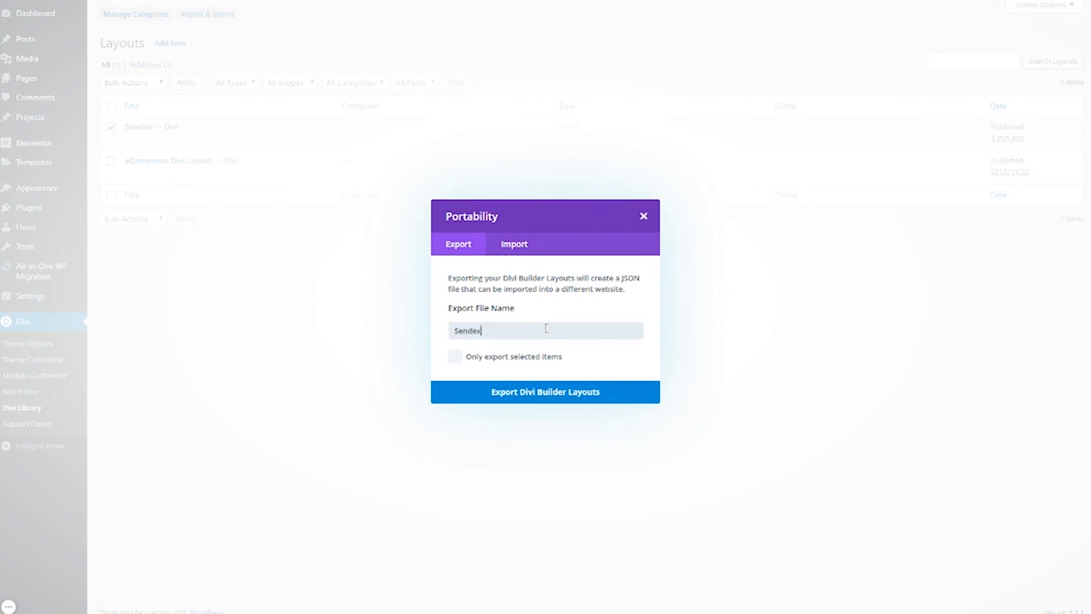
left_click(456, 355)
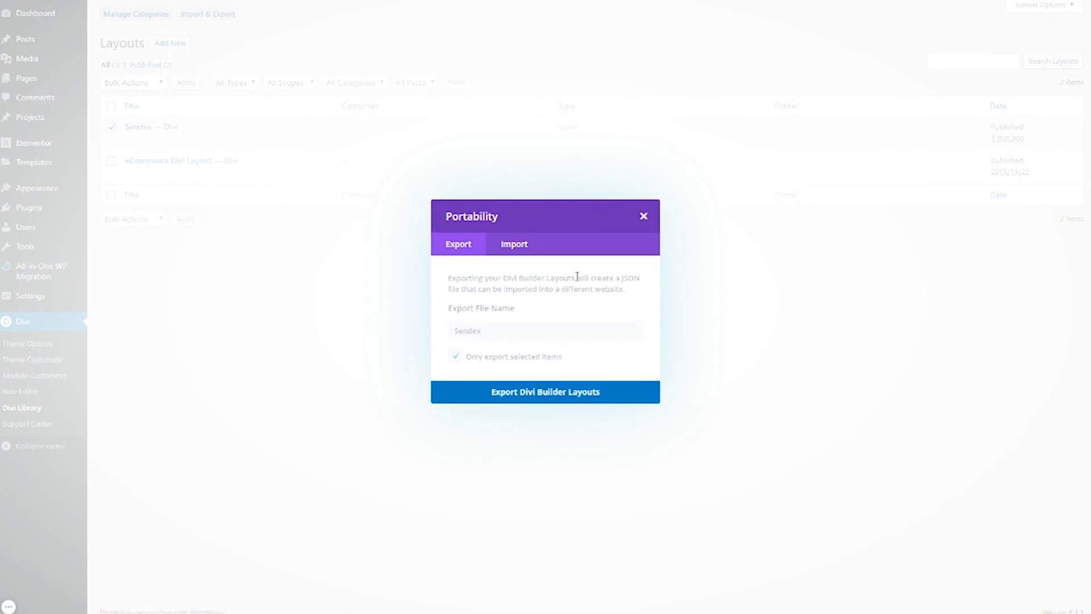
left_click(544, 392)
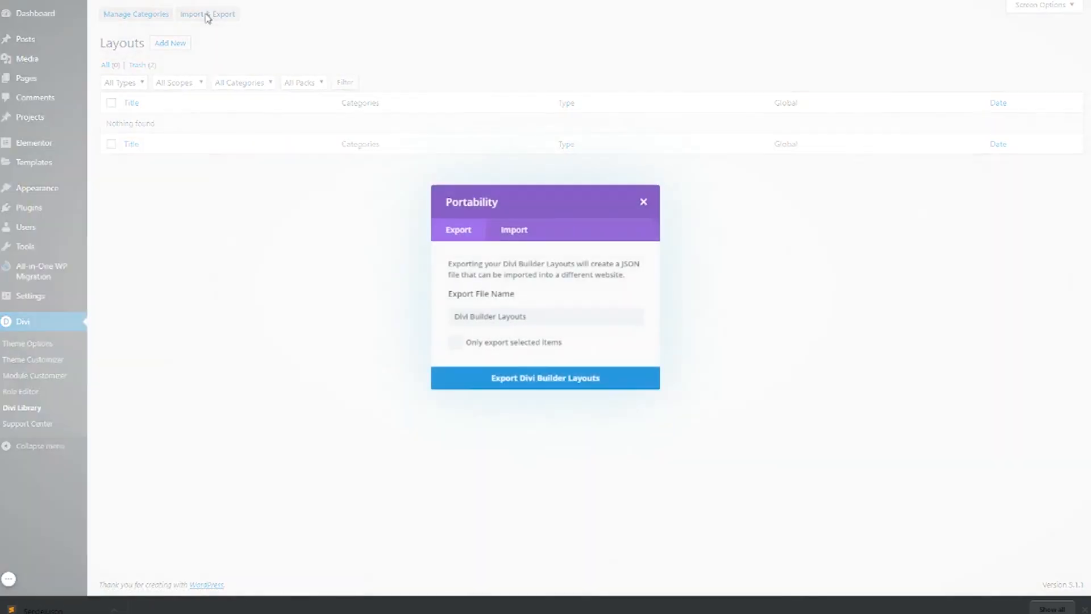
Bring up the Import & Export options in the other site's empty Divi Library
left_click(514, 229)
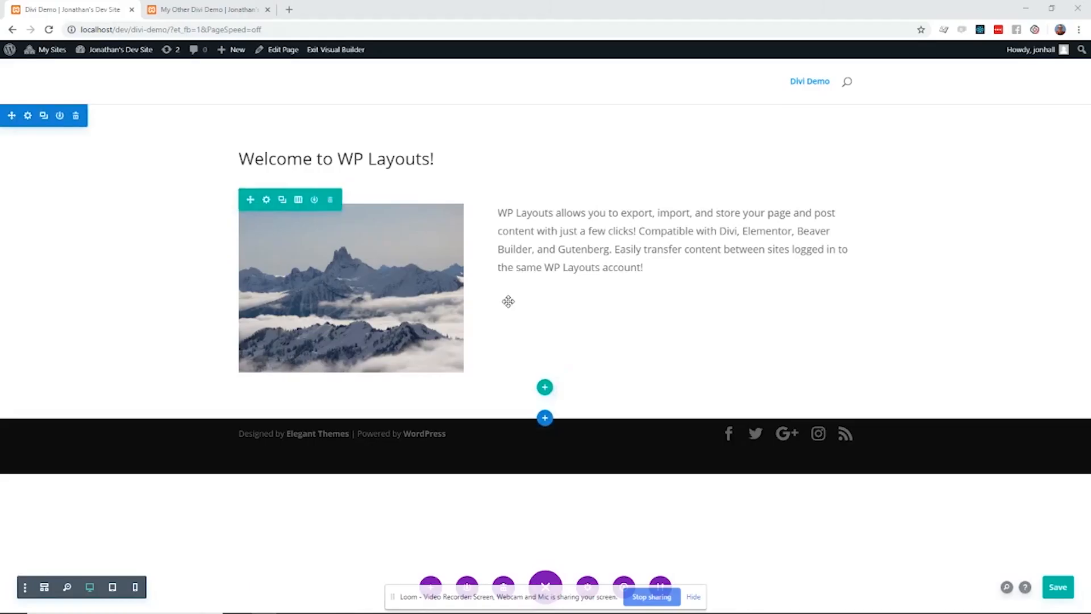
Save the section as 'My Test Layout' with Save to My WP Layouts ticked and upload it
left_click(43, 116)
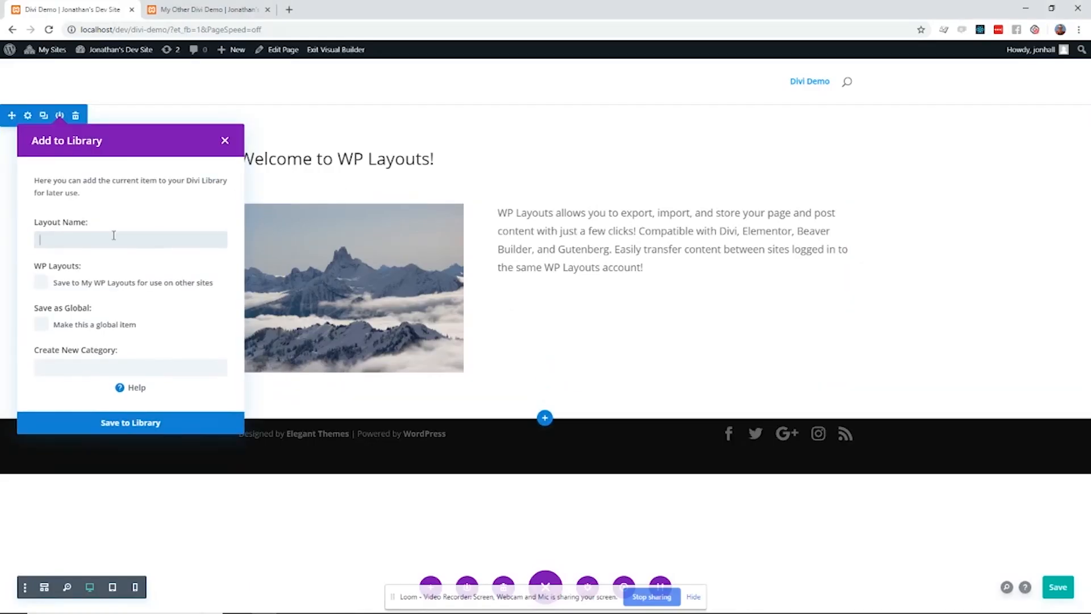
type("My Test Layout")
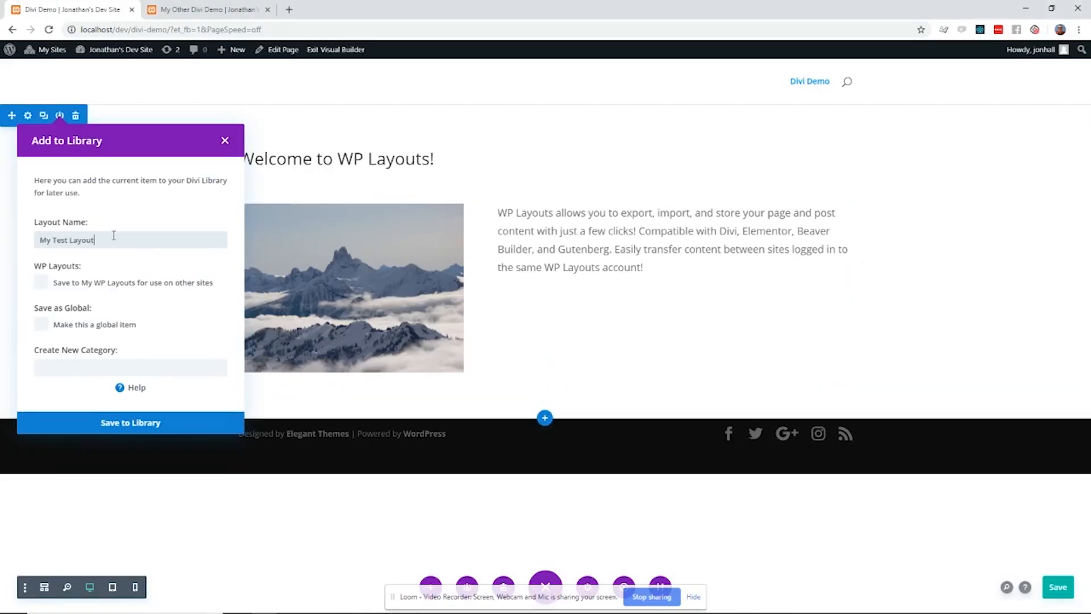
left_click(41, 282)
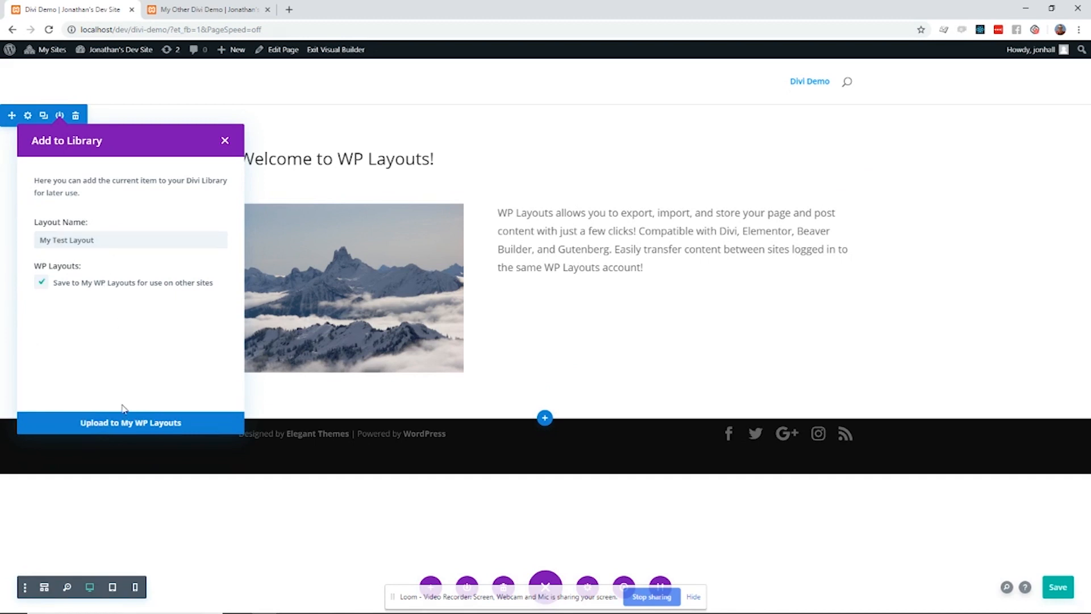
left_click(225, 139)
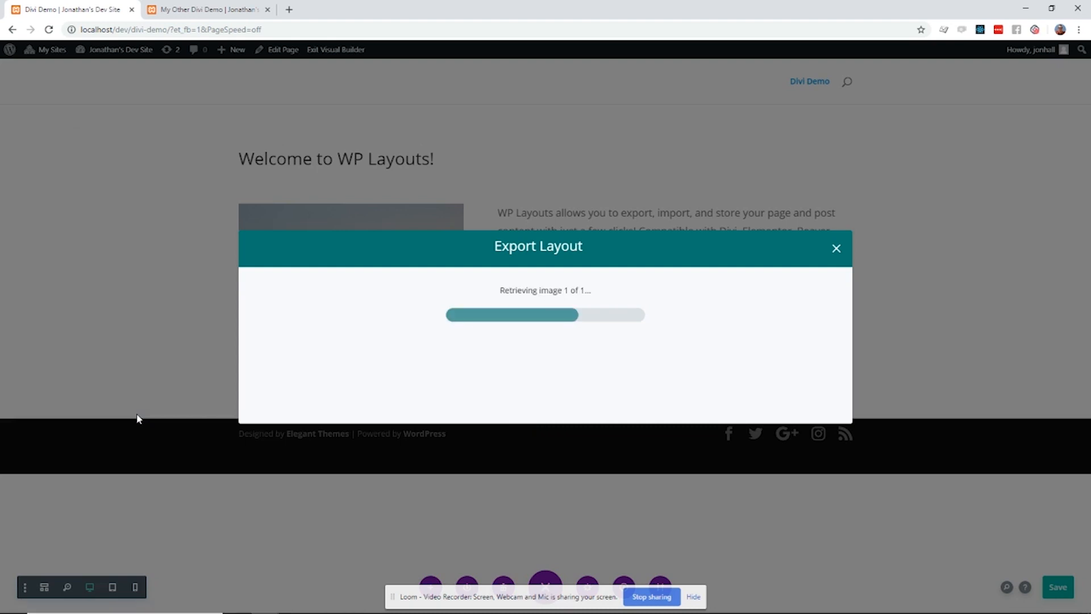
left_click(209, 9)
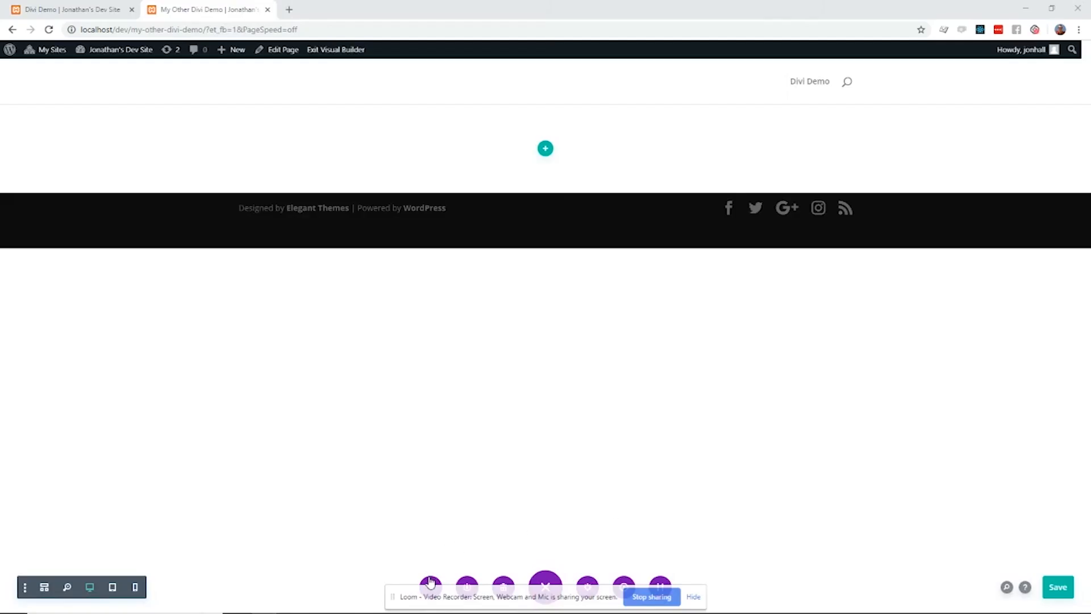
Load 'My Test Layout' from the My WP Layouts library into the empty page
left_click(544, 147)
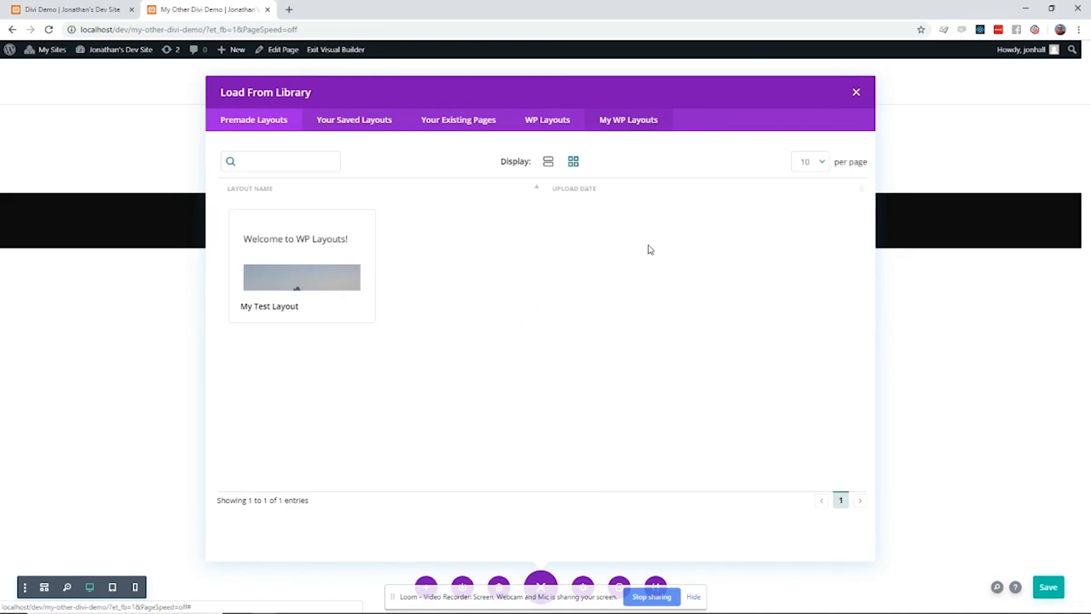
left_click(302, 278)
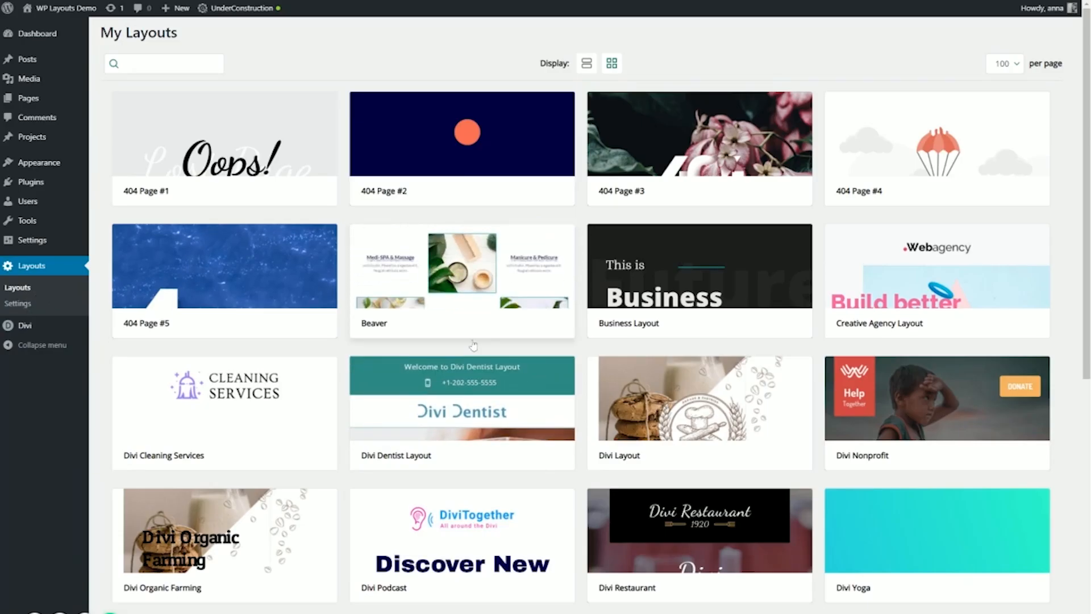
Show the My Layouts collection in the WP Layouts admin screen
left_click(460, 411)
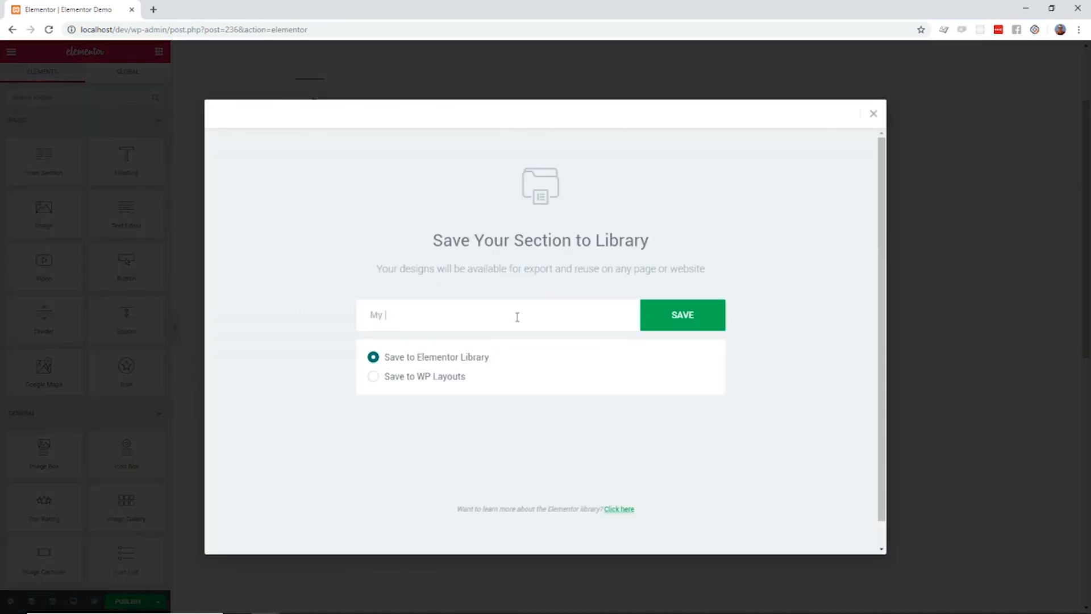
Name the Elementor section 'My Test Layout' and choose Save to WP Layouts
type("Test Layout")
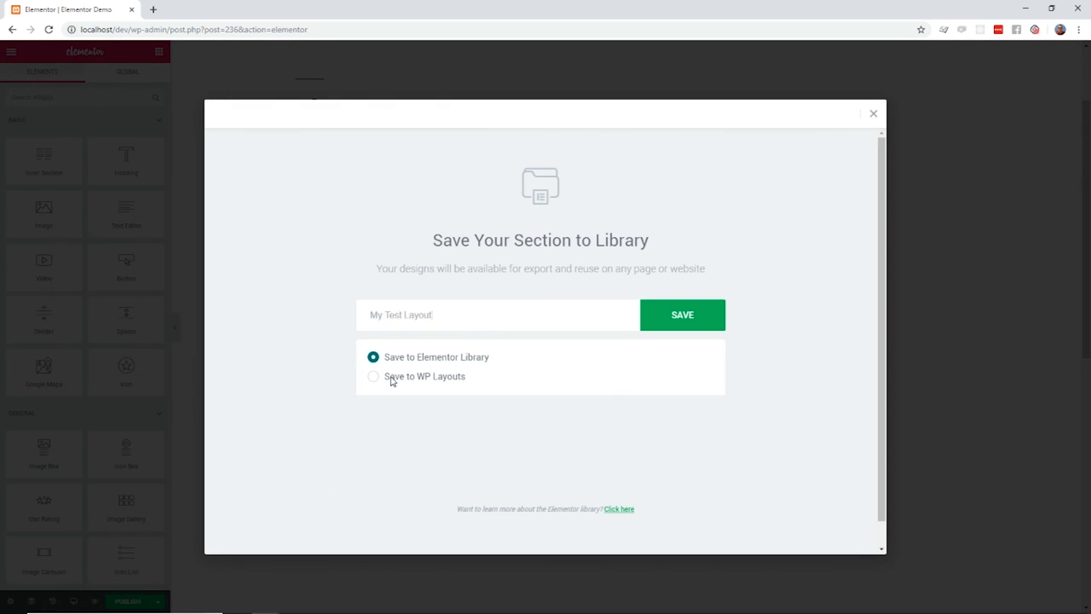
left_click(681, 315)
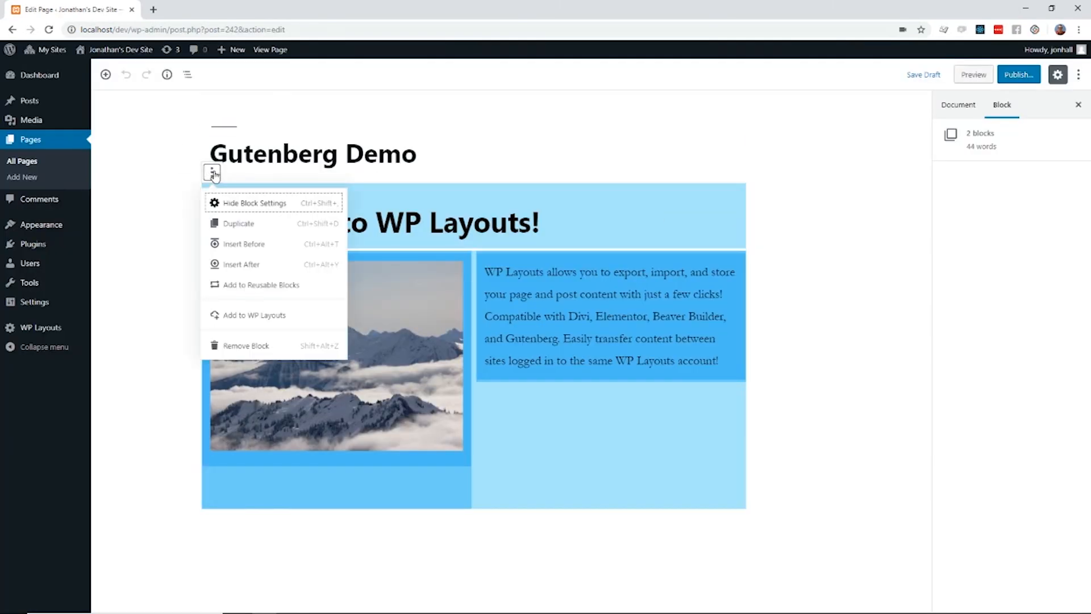
Choose Add to WP Layouts for the block group and name it 'My Test Layout'
left_click(253, 315)
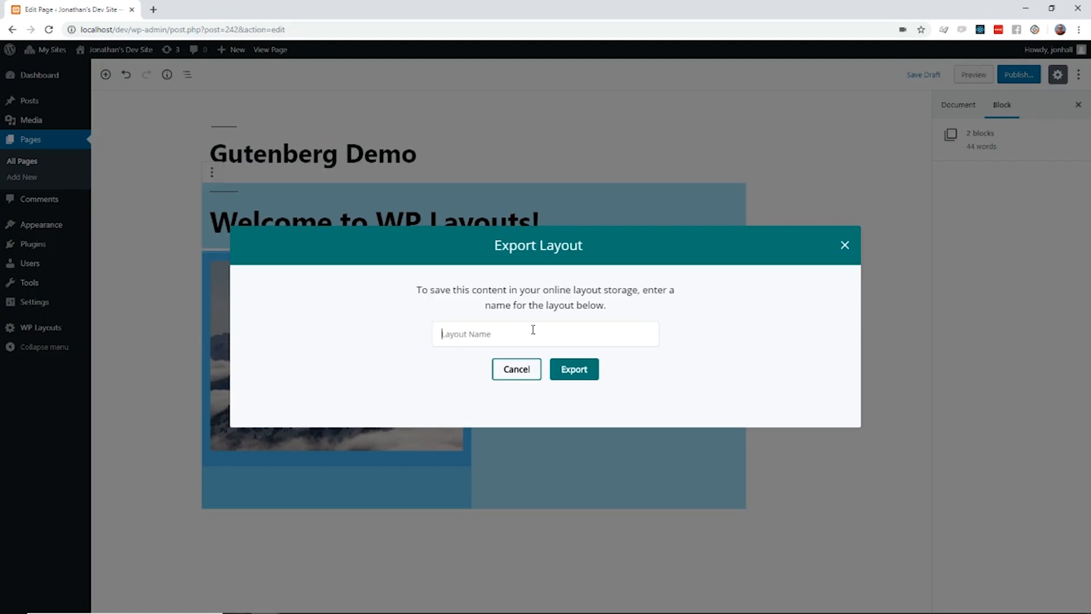
type("My Test Layout")
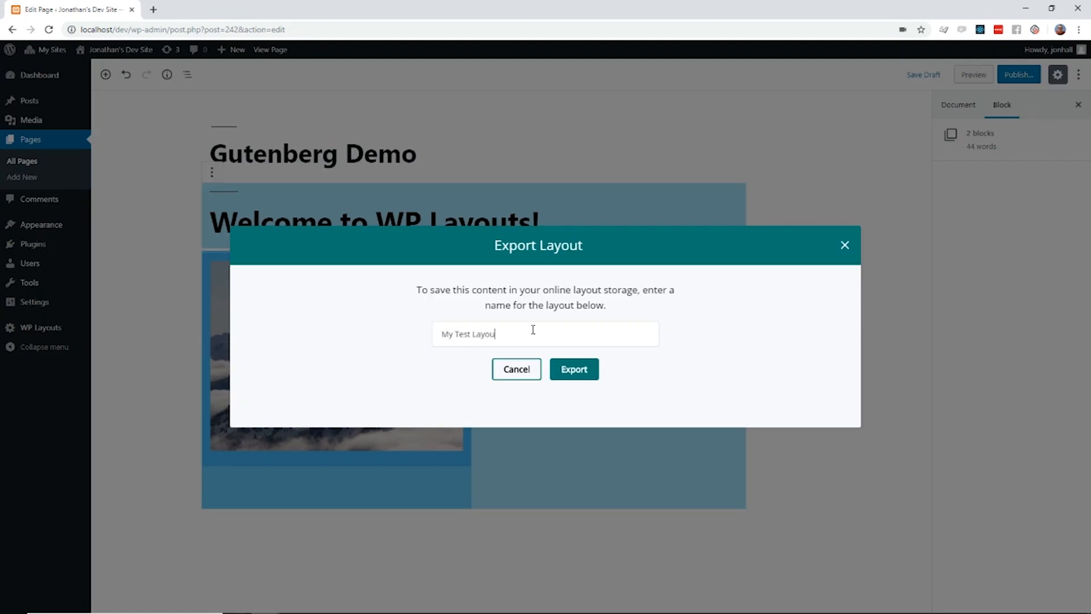